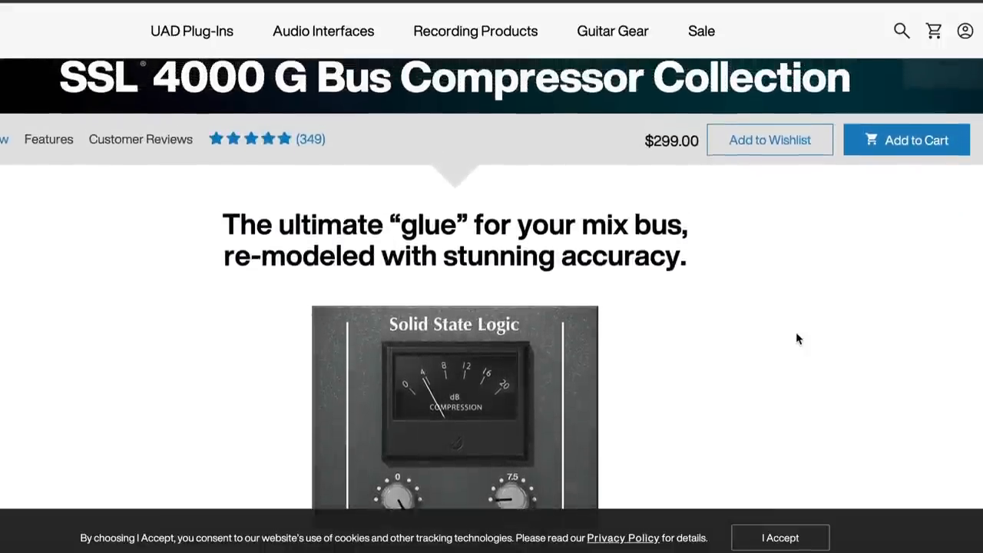
# Show the whole set's mixer with the drum track's Saturator (Analog Clip curve) visible.
pyautogui.scroll(-3)
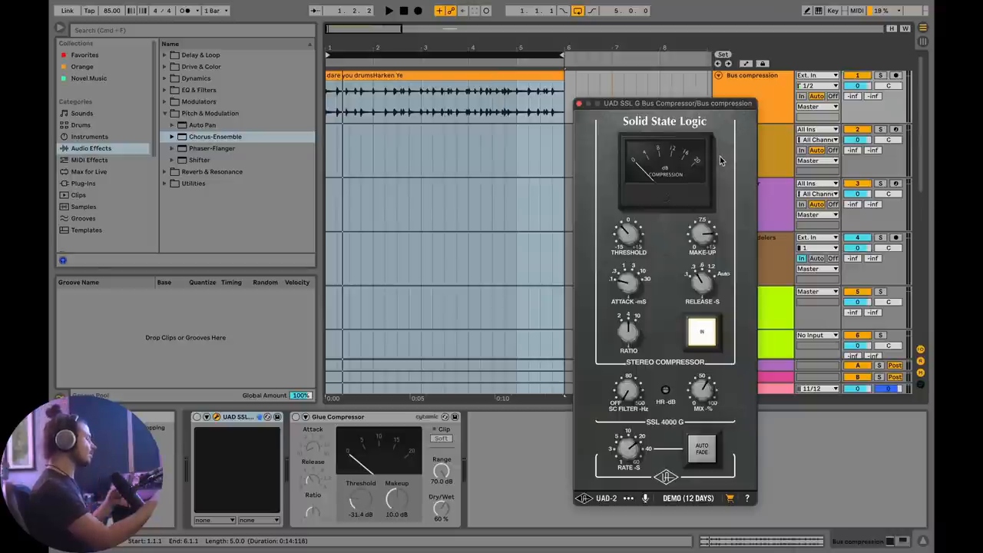
pyautogui.moveTo(715, 264)
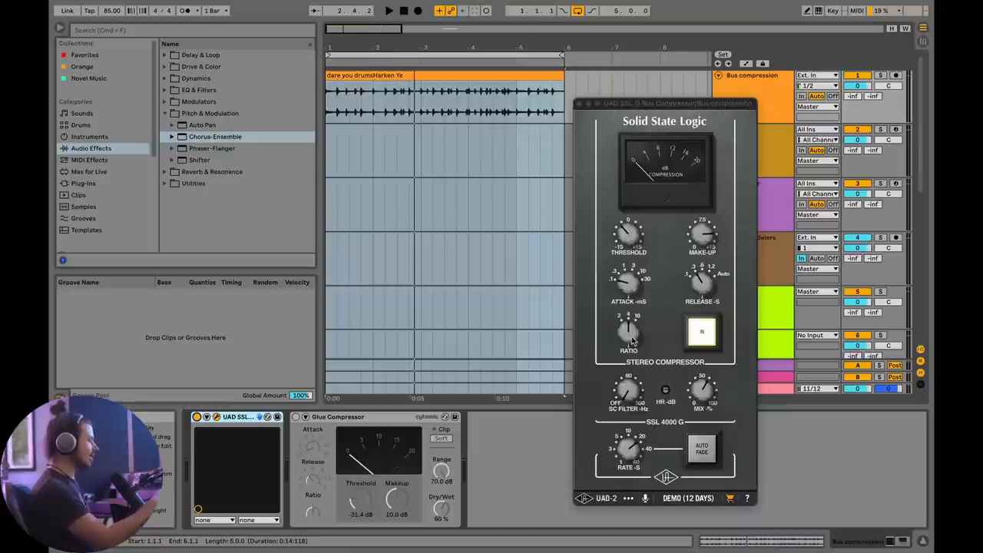
pyautogui.moveTo(539, 264)
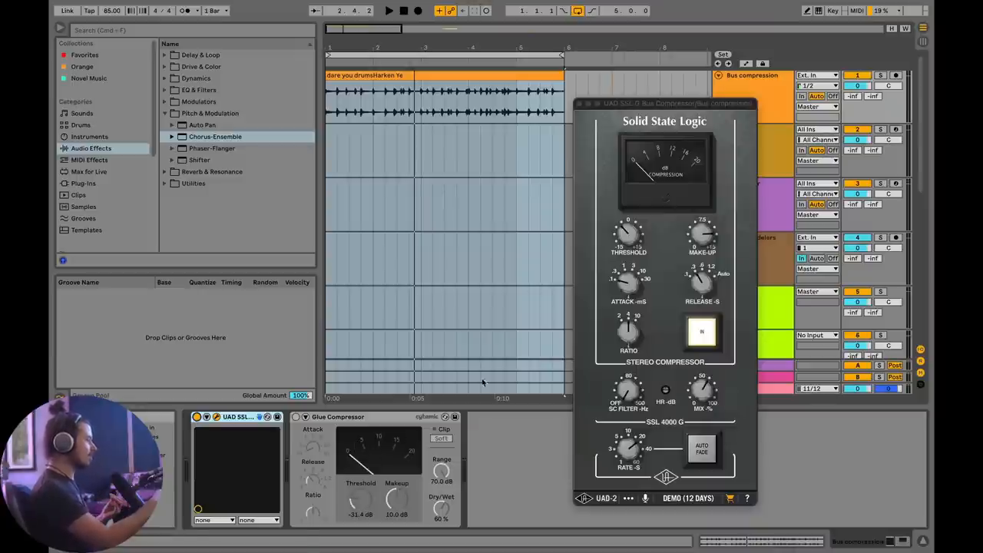
pyautogui.moveTo(403, 501)
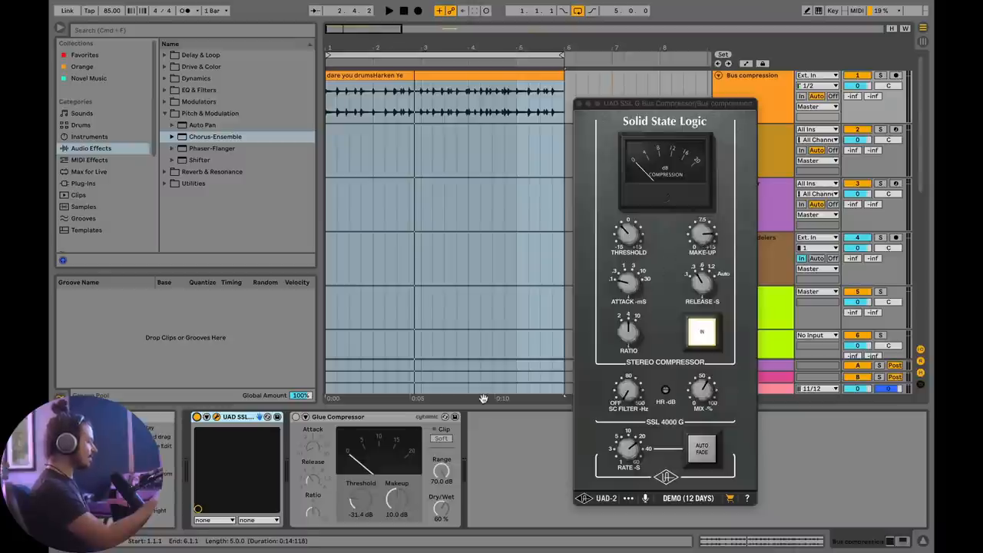
pyautogui.moveTo(700, 284)
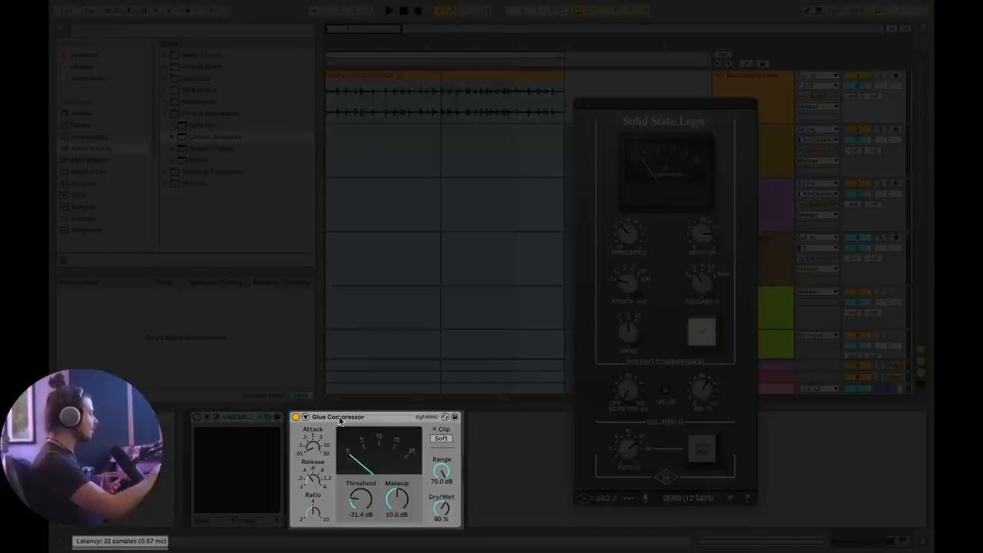
pyautogui.rightClick(339, 418)
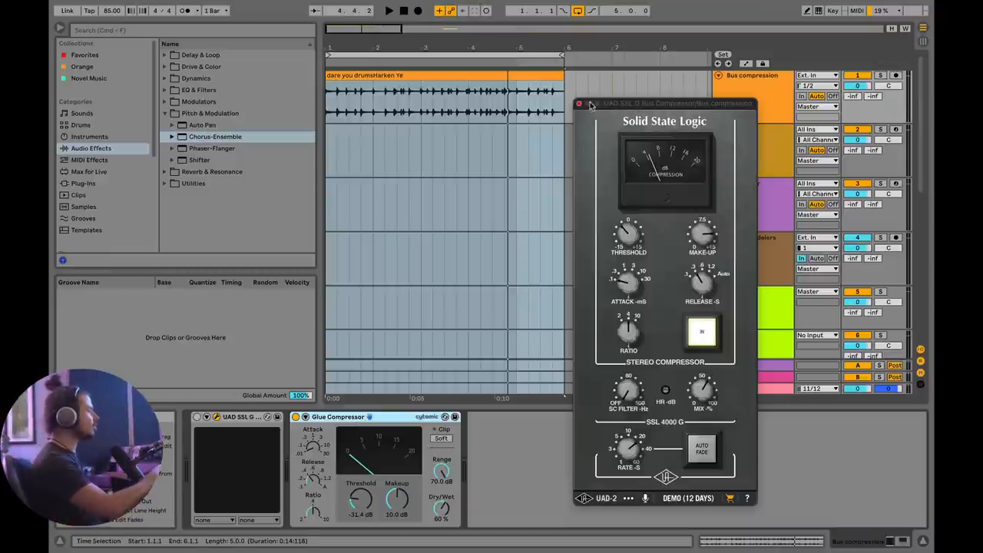
pyautogui.moveTo(581, 106)
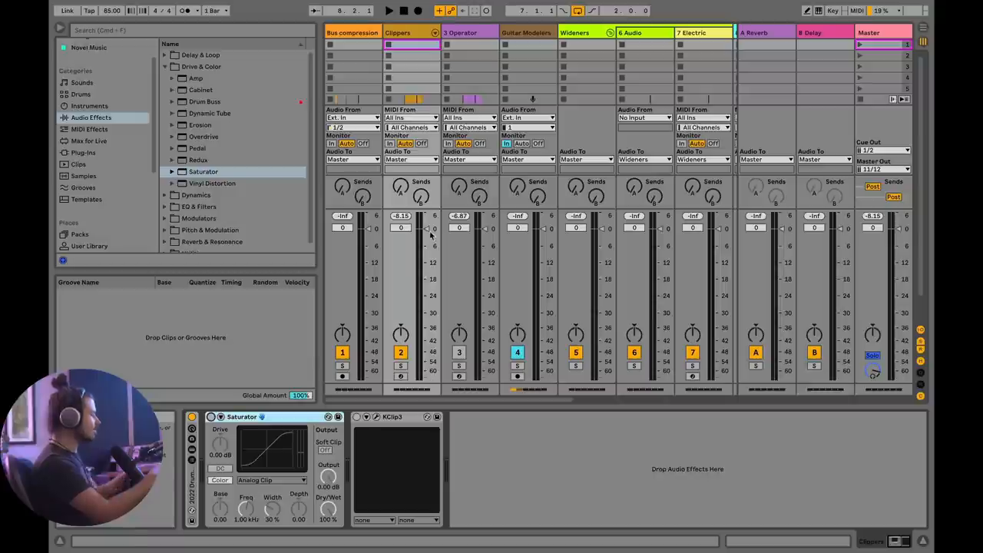
pyautogui.click(387, 9)
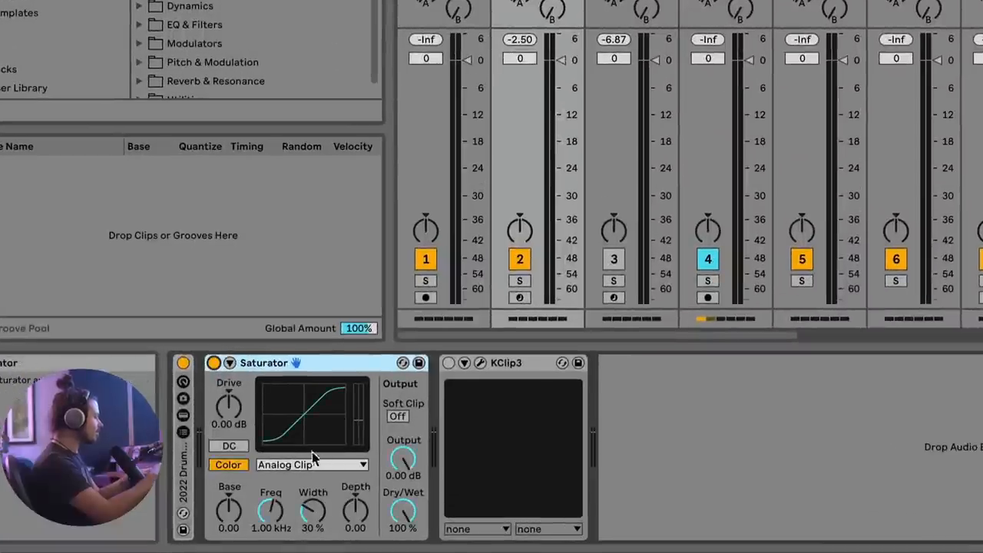
pyautogui.moveTo(310, 488)
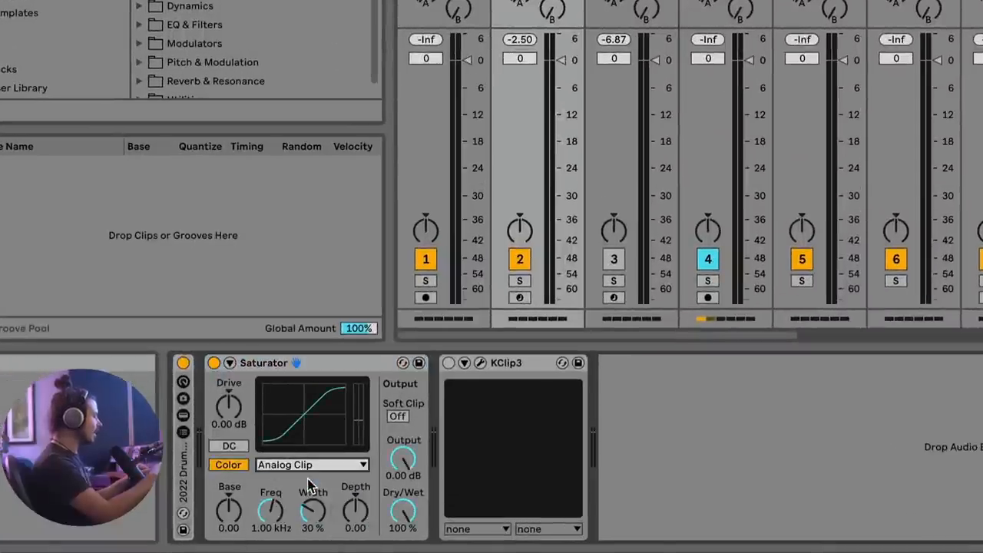
# Switch the Saturator to Digital Clip with 10 dB drive and output lowered to −10 dB.
pyautogui.click(309, 464)
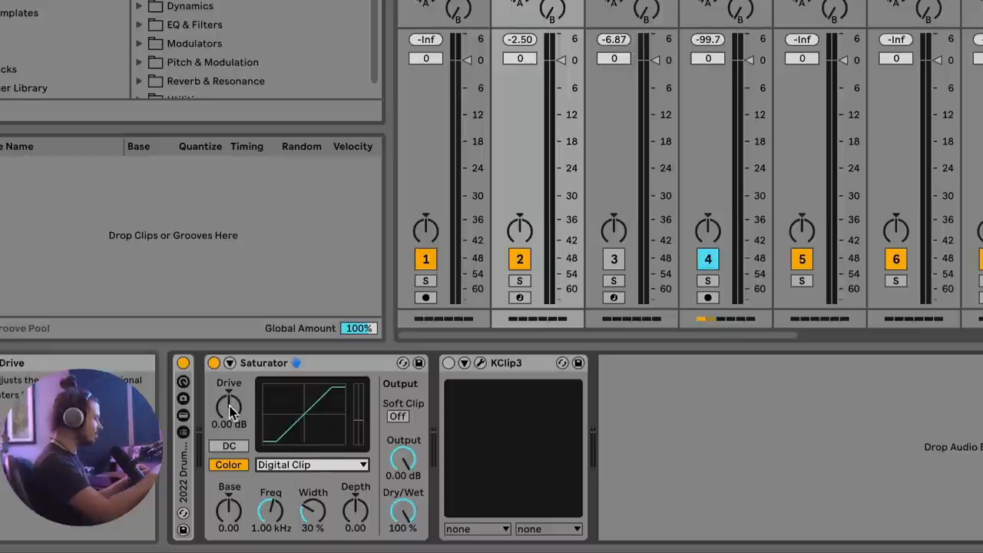
pyautogui.moveTo(356, 418)
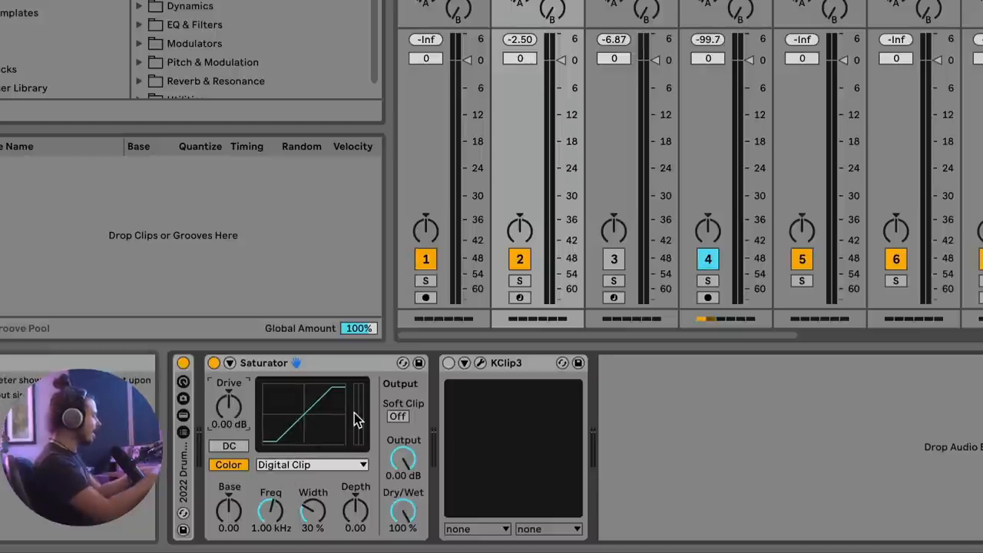
pyautogui.moveTo(227, 405); pyautogui.dragTo(227, 384)
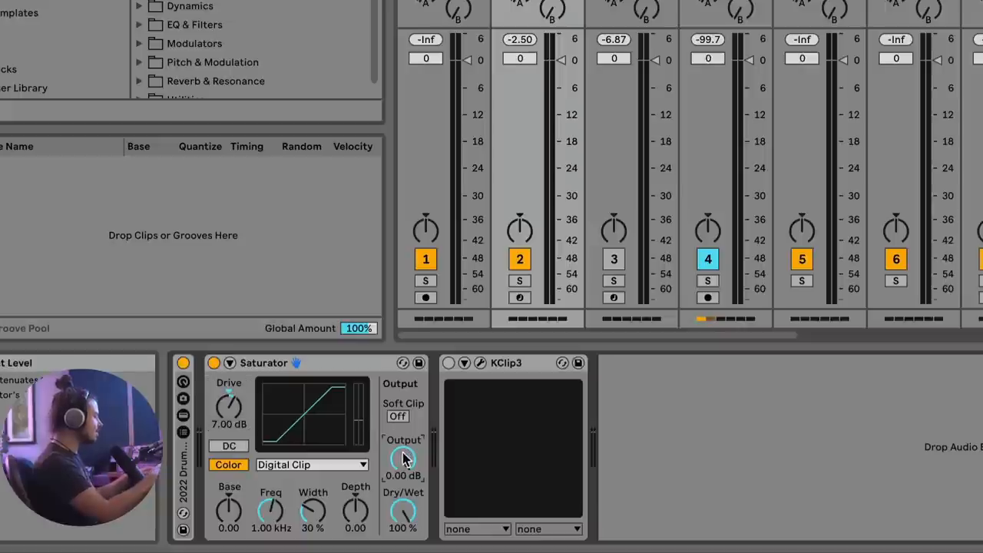
pyautogui.moveTo(403, 461); pyautogui.dragTo(402, 469)
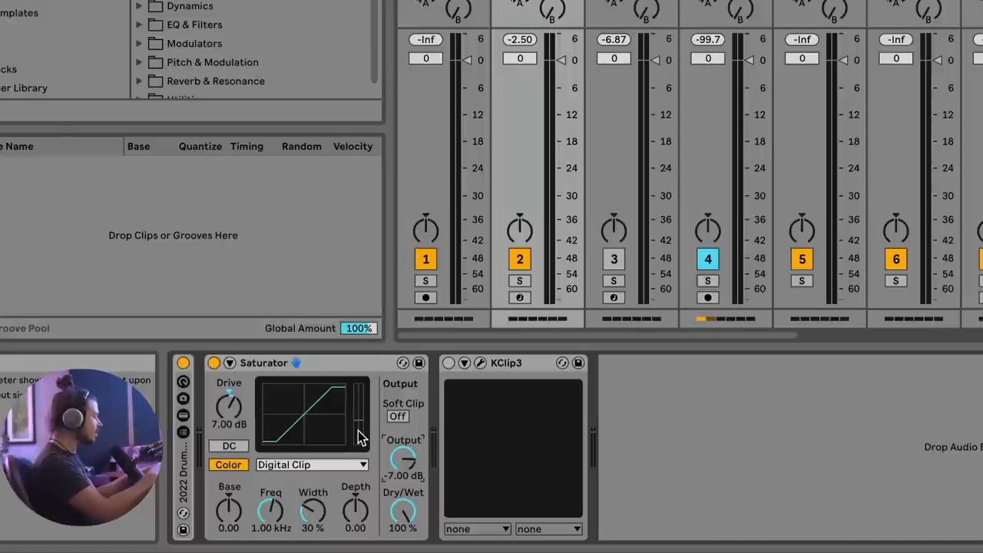
pyautogui.moveTo(361, 409)
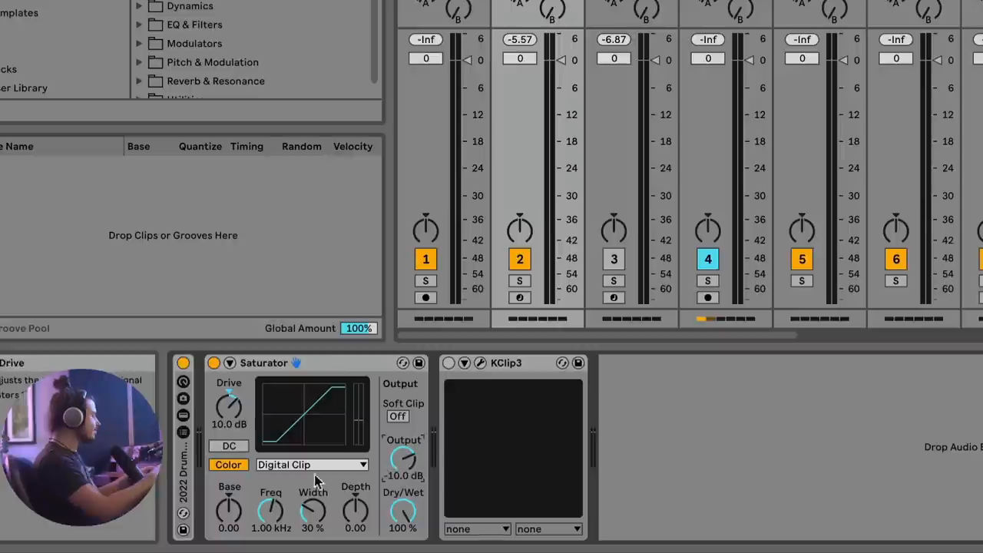
pyautogui.moveTo(215, 424)
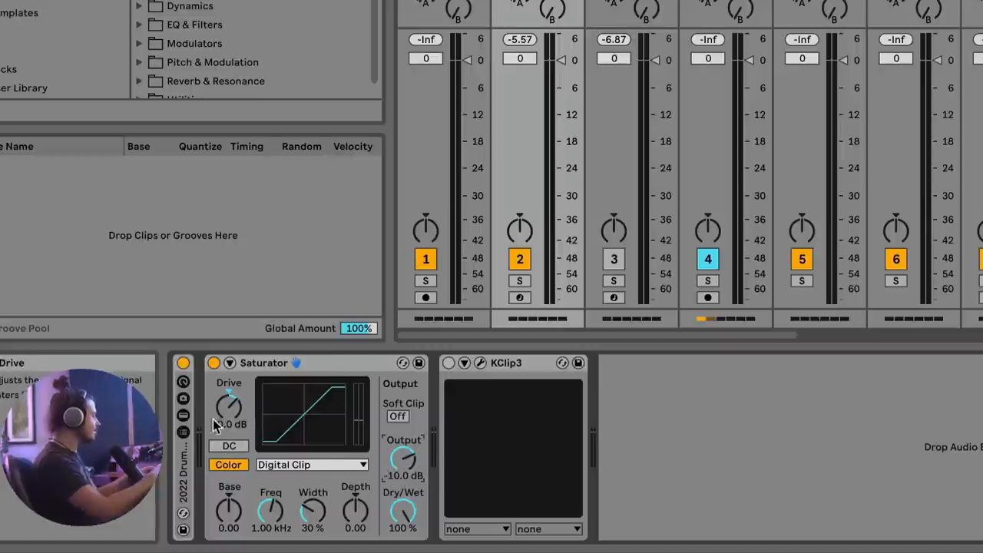
pyautogui.moveTo(229, 407); pyautogui.dragTo(229, 391)
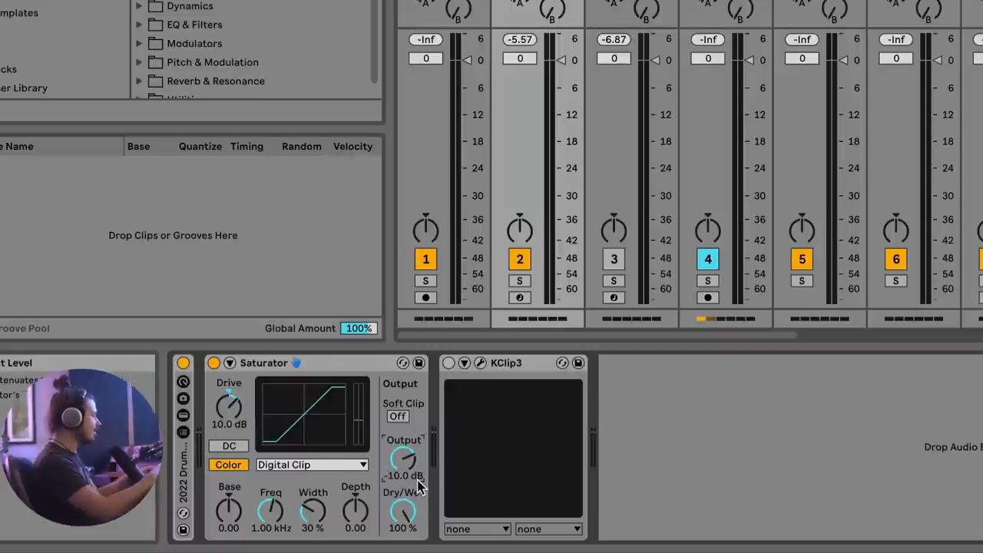
pyautogui.click(213, 363)
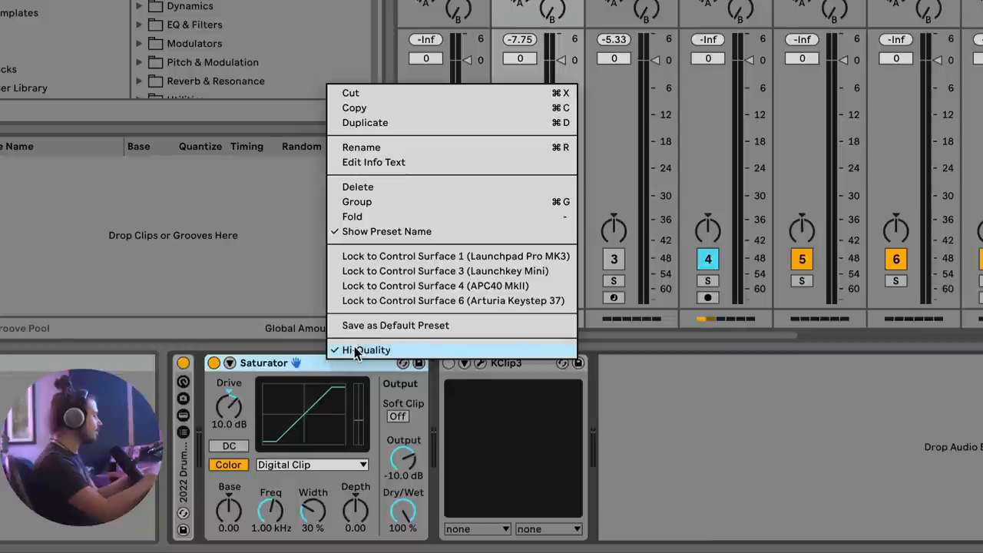
# Enable Hi-Quality and A/B the drums with the Saturator off and back on.
pyautogui.click(366, 350)
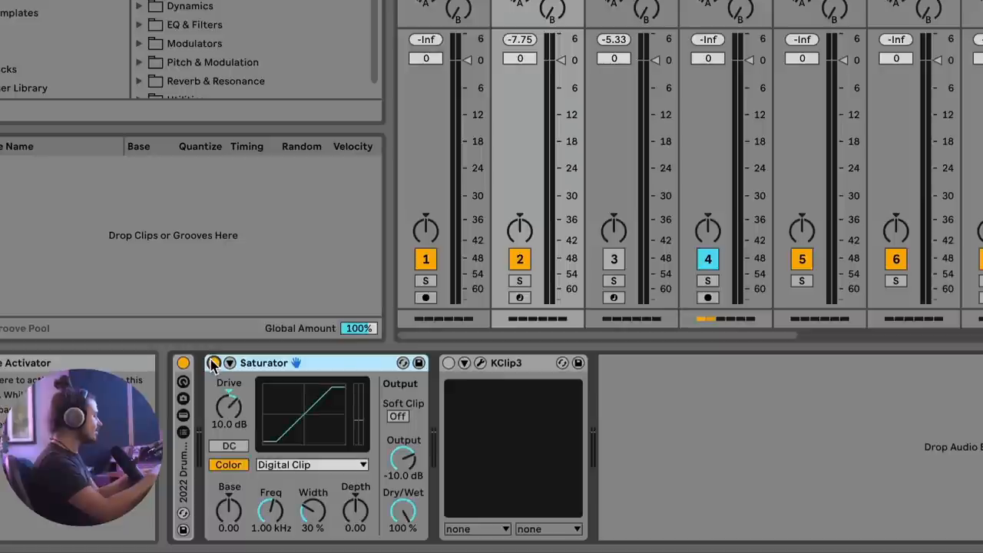
pyautogui.click(217, 363)
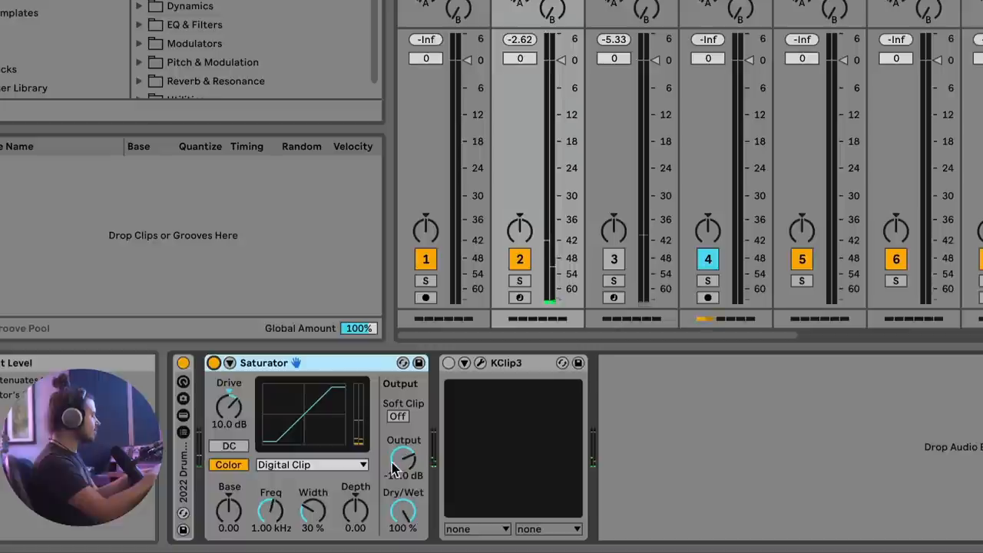
pyautogui.moveTo(403, 461)
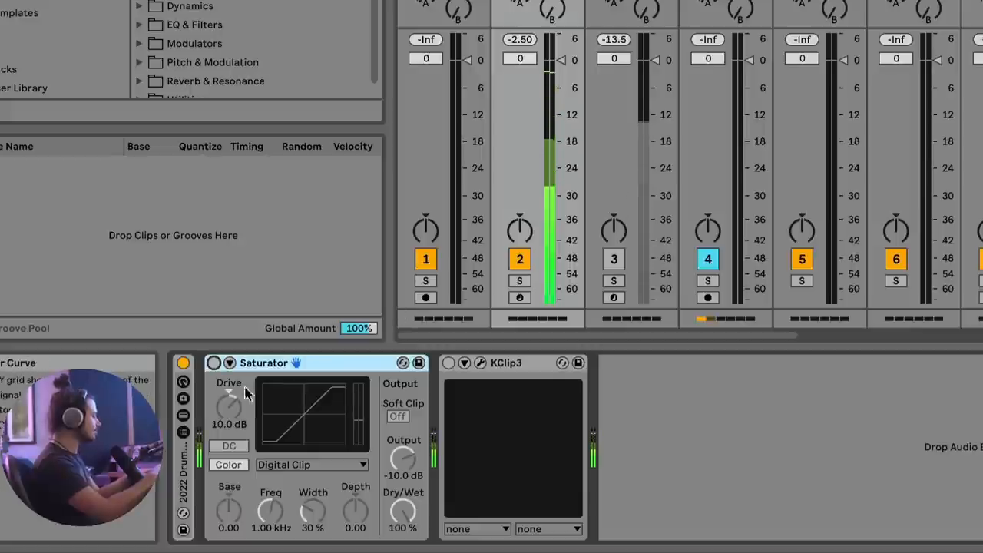
pyautogui.click(215, 362)
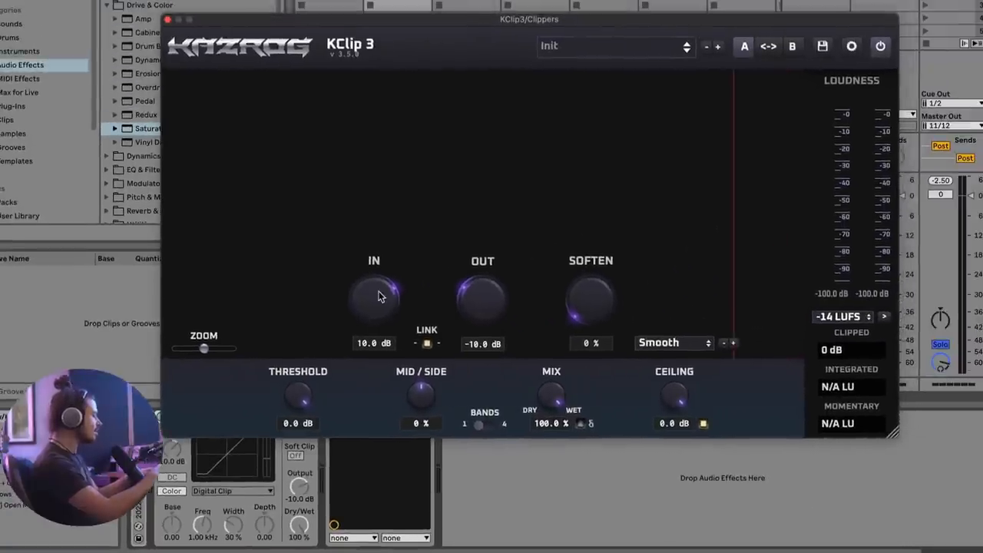
# Keep KClip 3 on Smooth, review its oversampling settings, and set input back to 10 dB.
pyautogui.click(673, 343)
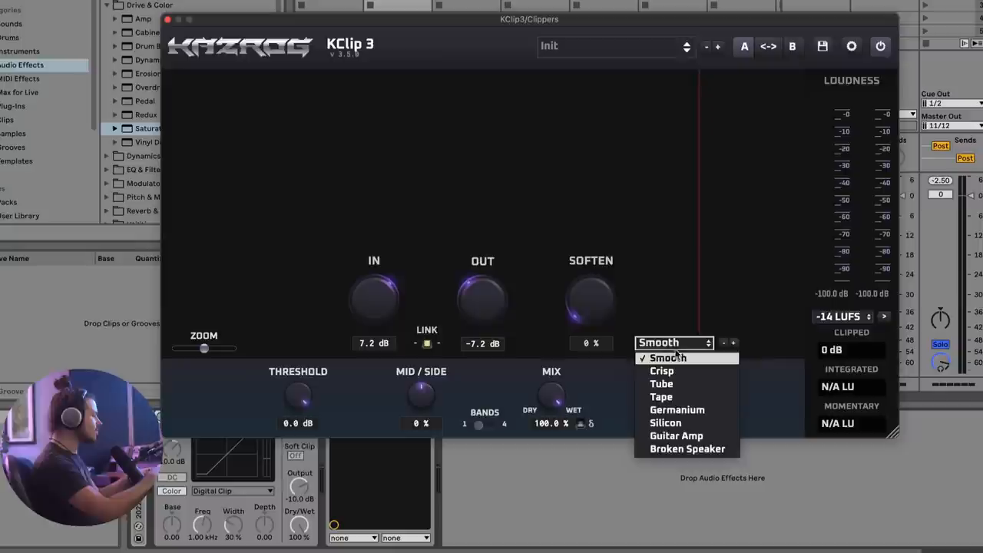
pyautogui.click(666, 356)
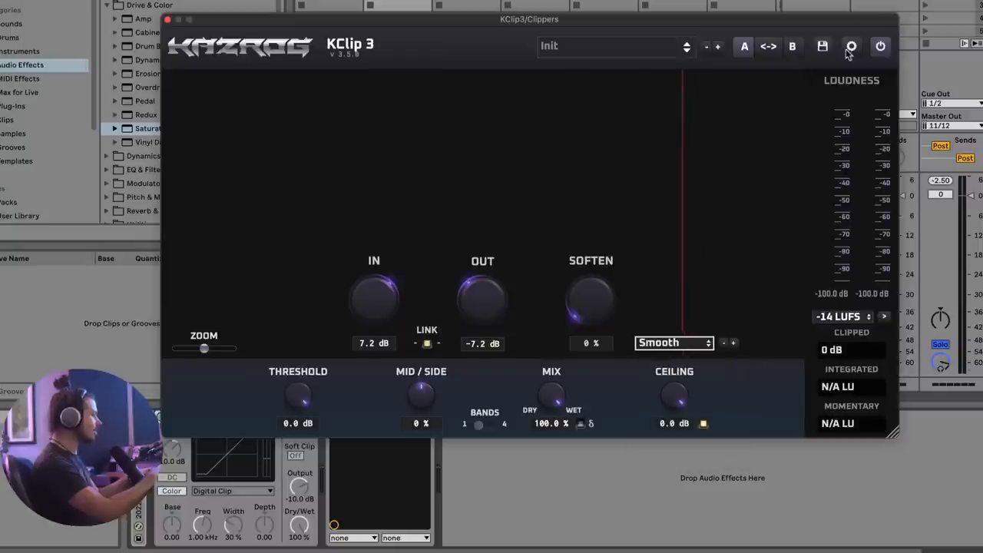
pyautogui.click(849, 46)
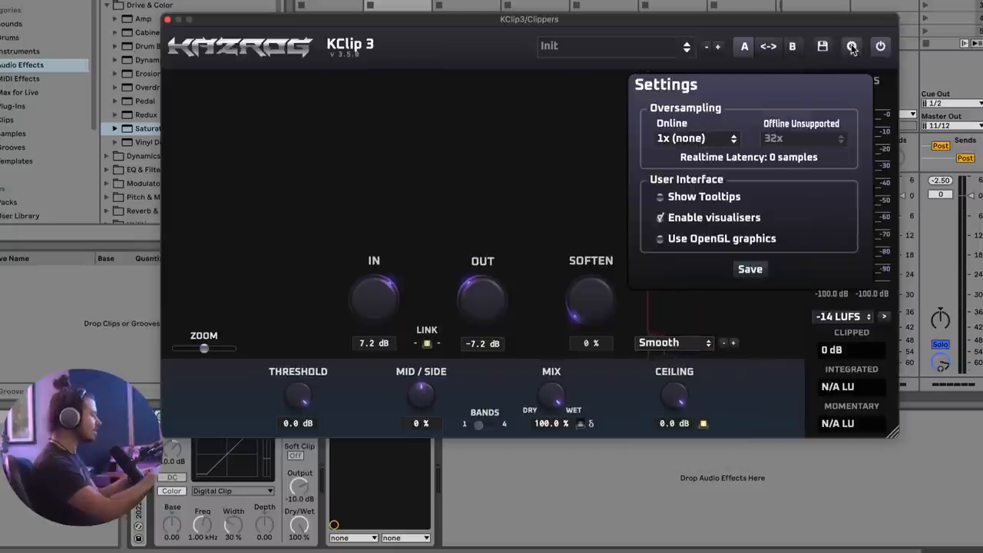
pyautogui.click(852, 46)
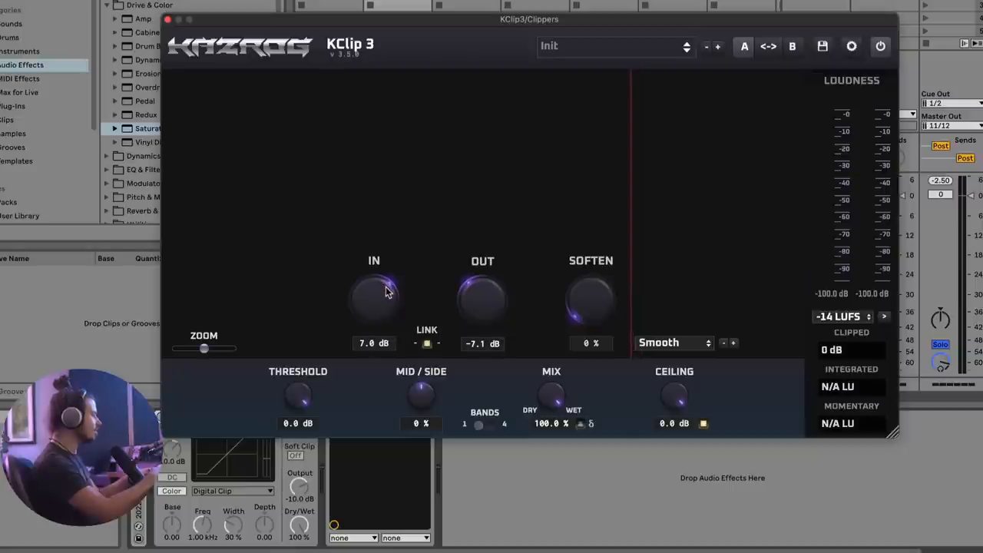
pyautogui.moveTo(528, 19); pyautogui.dragTo(787, 114)
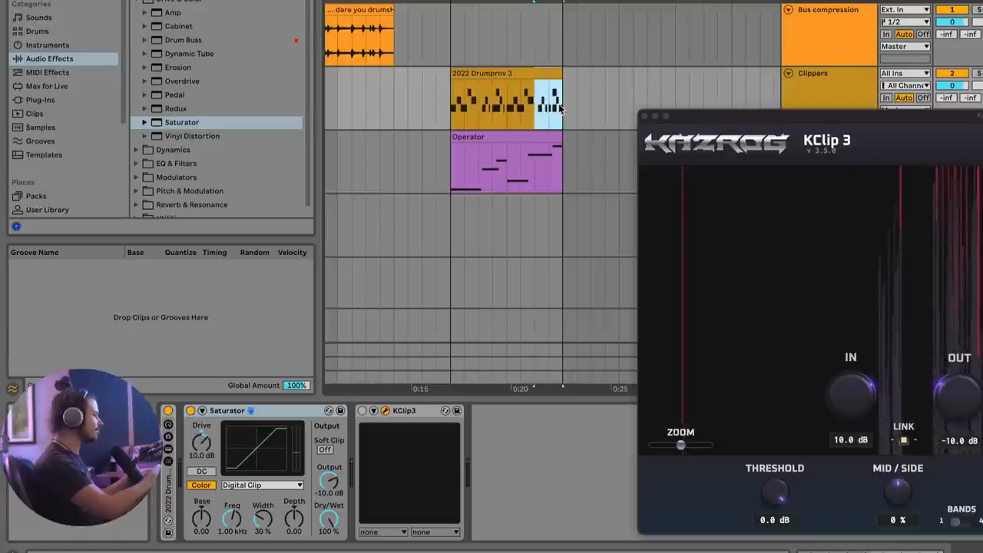
# Reposition the KClip window and push its input to 13 dB with output linked at −13 dB.
pyautogui.rightClick(552, 108)
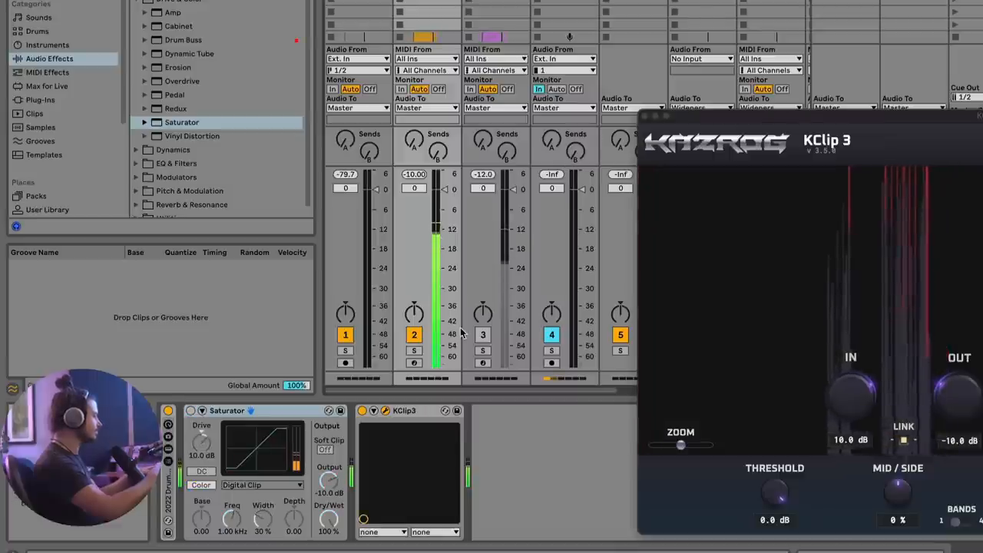
pyautogui.moveTo(520, 449)
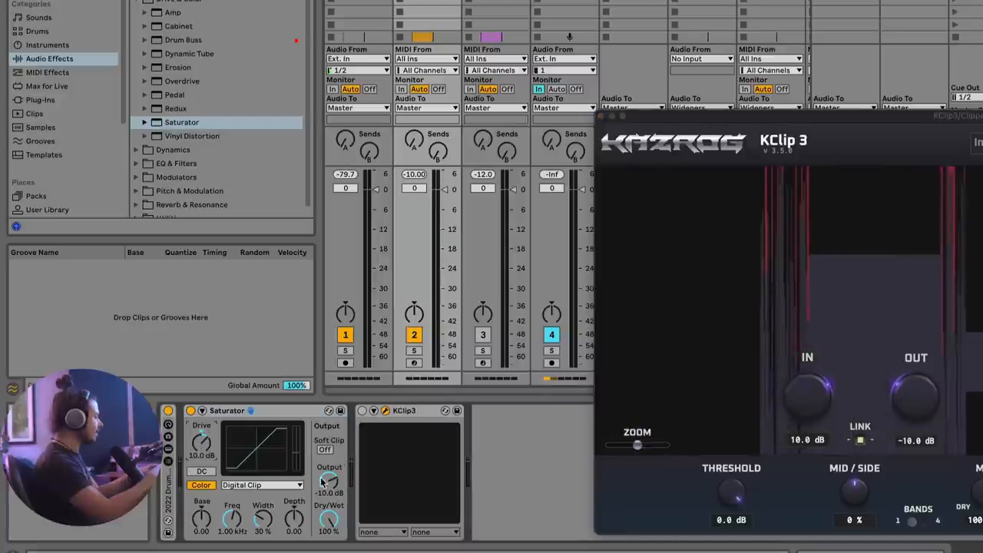
pyautogui.moveTo(201, 444); pyautogui.dragTo(201, 430)
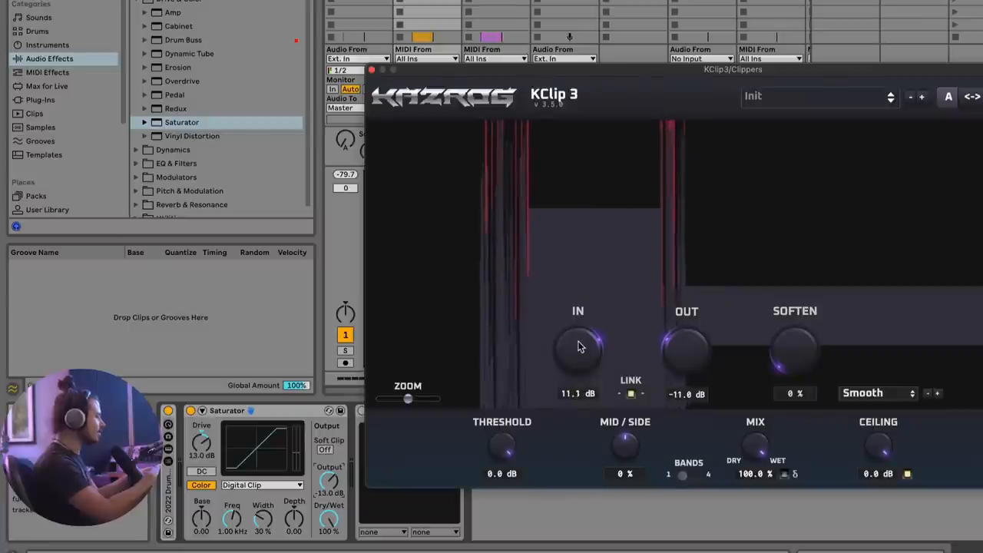
pyautogui.moveTo(578, 346); pyautogui.dragTo(578, 331)
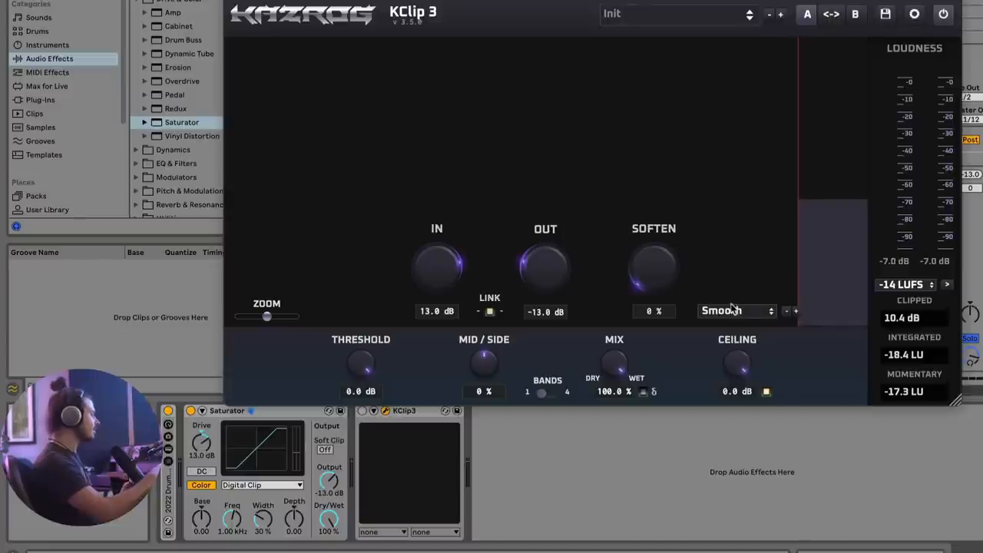
# Move the KClip window aside and bring input down to 10 dB, output linked at −10 dB.
pyautogui.click(737, 311)
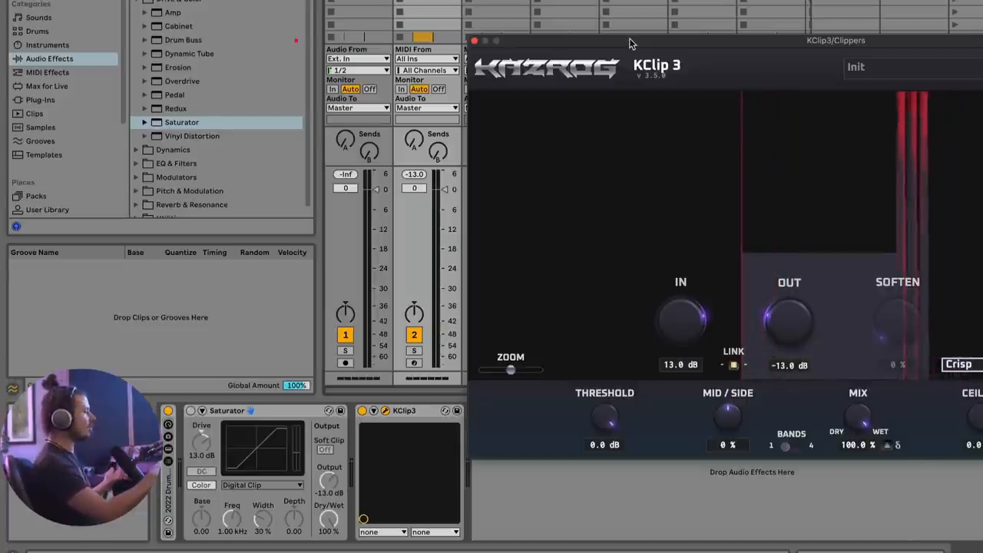
pyautogui.moveTo(630, 40); pyautogui.dragTo(629, 24)
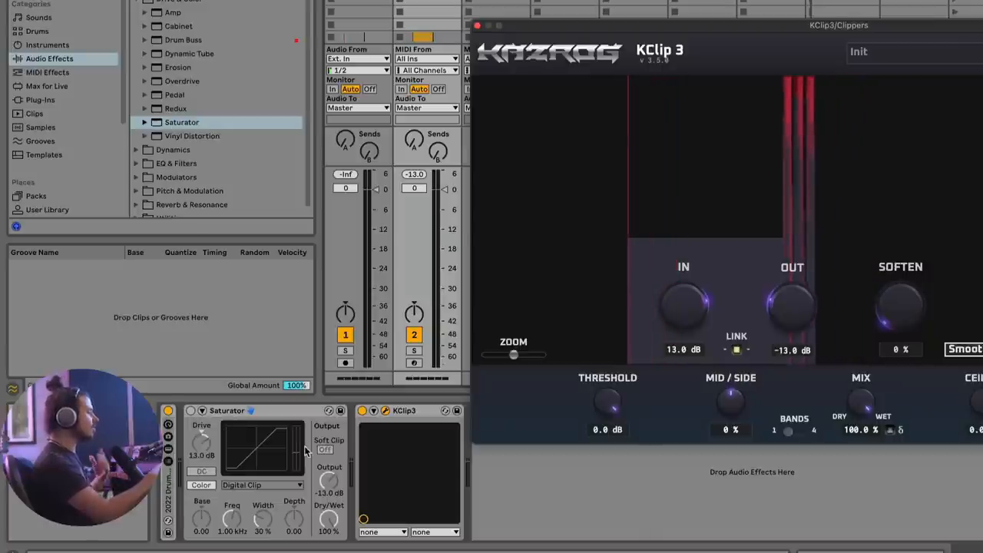
pyautogui.moveTo(683, 304); pyautogui.dragTo(682, 314)
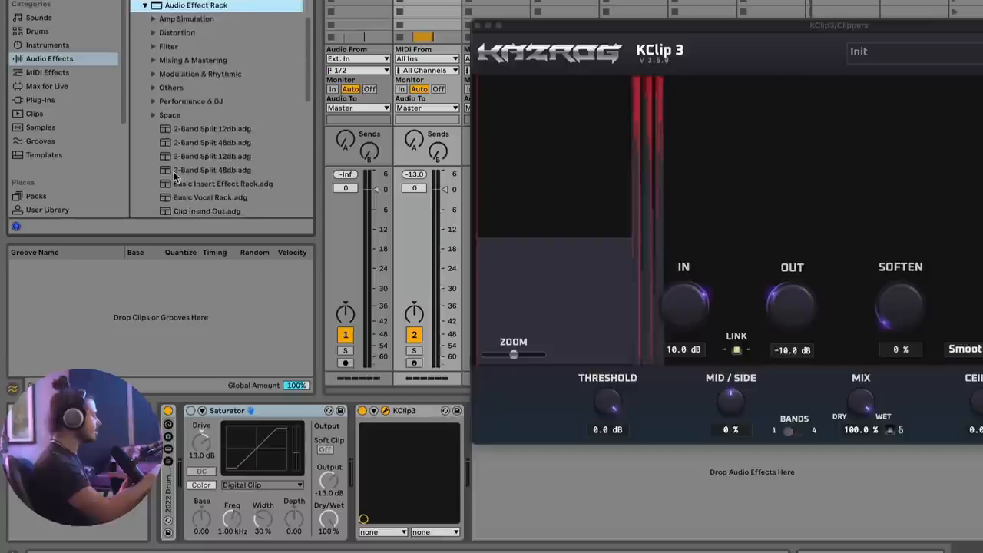
# Add the Clip in and Out rack and drive its Saturator to 15 dB.
pyautogui.scroll(-3)
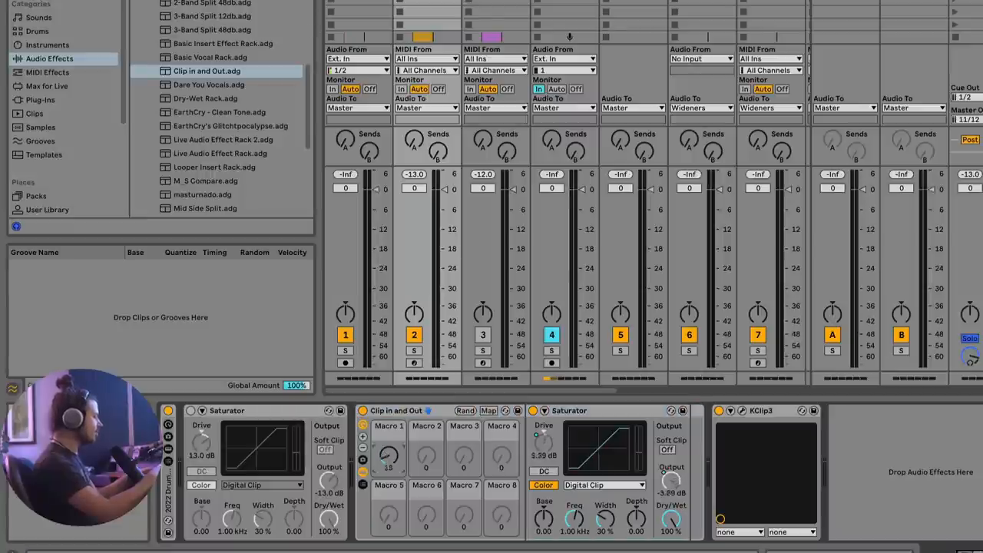
pyautogui.moveTo(387, 448); pyautogui.dragTo(387, 427)
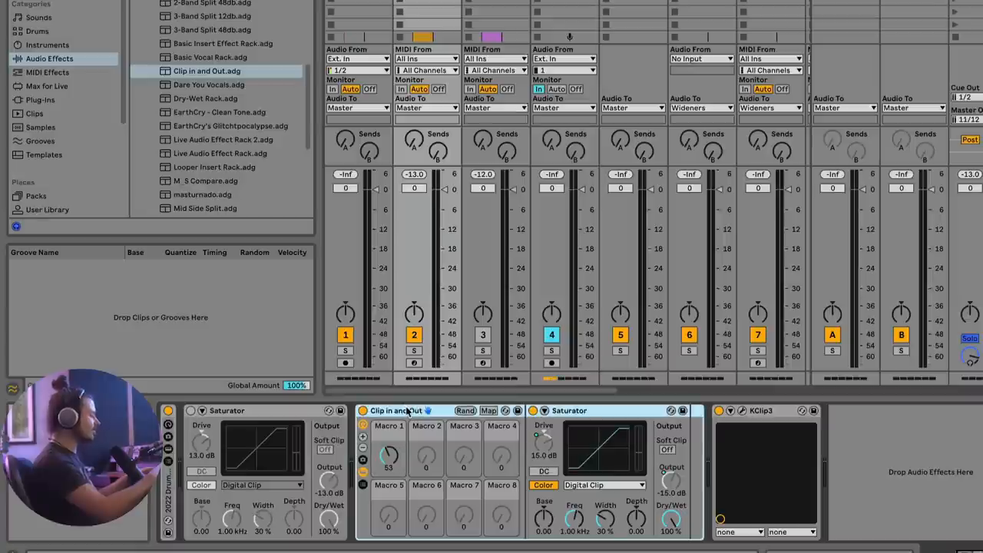
pyautogui.moveTo(440, 444)
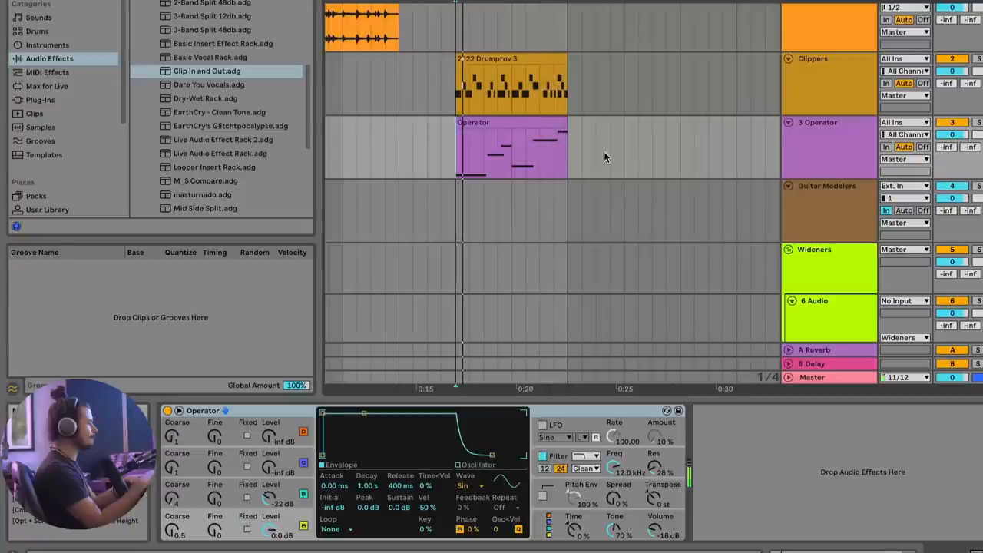
pyautogui.moveTo(501, 123)
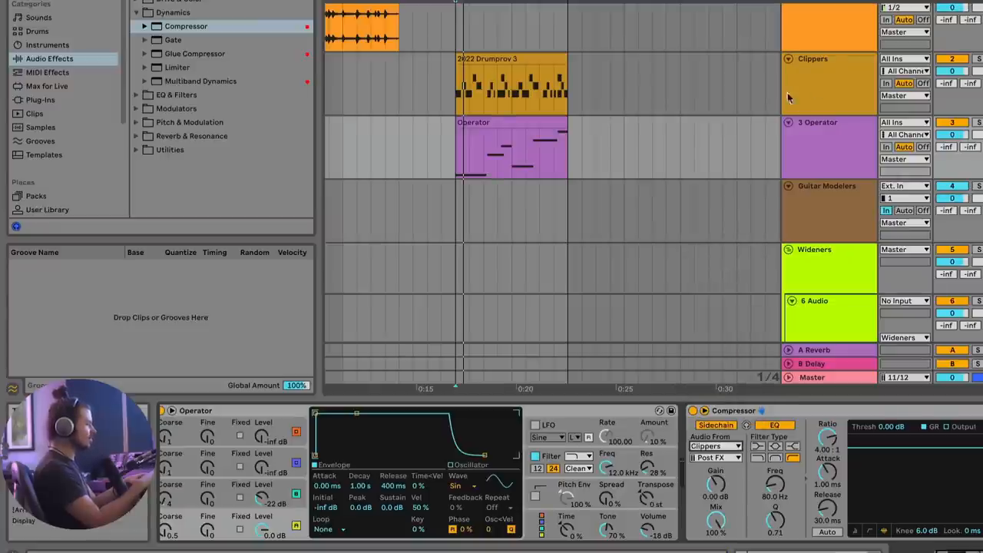
# Bring up the Operator track's options for inserting a new track.
pyautogui.click(714, 446)
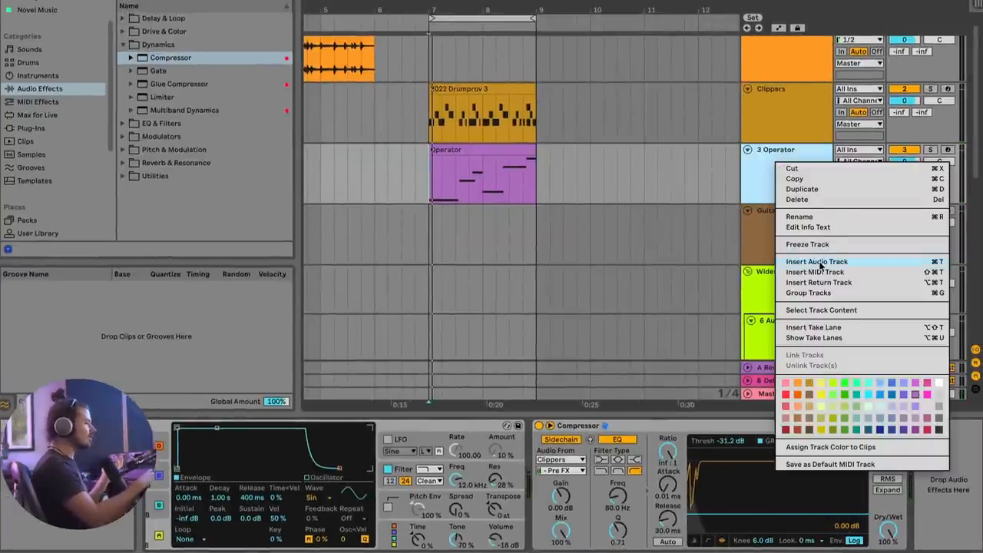
# Insert an audio track with Audio From set to 3-Operator, Post Mixer.
pyautogui.click(817, 261)
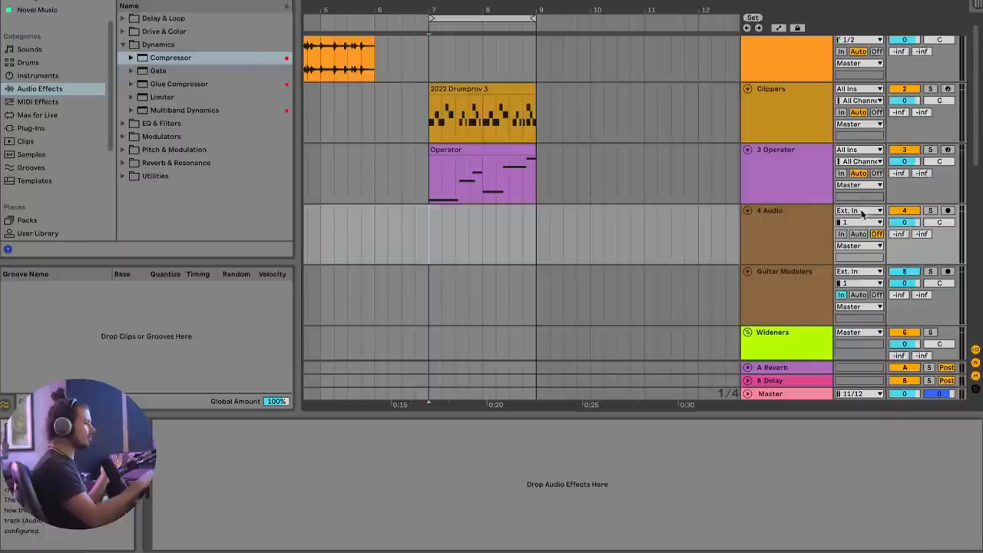
pyautogui.click(859, 211)
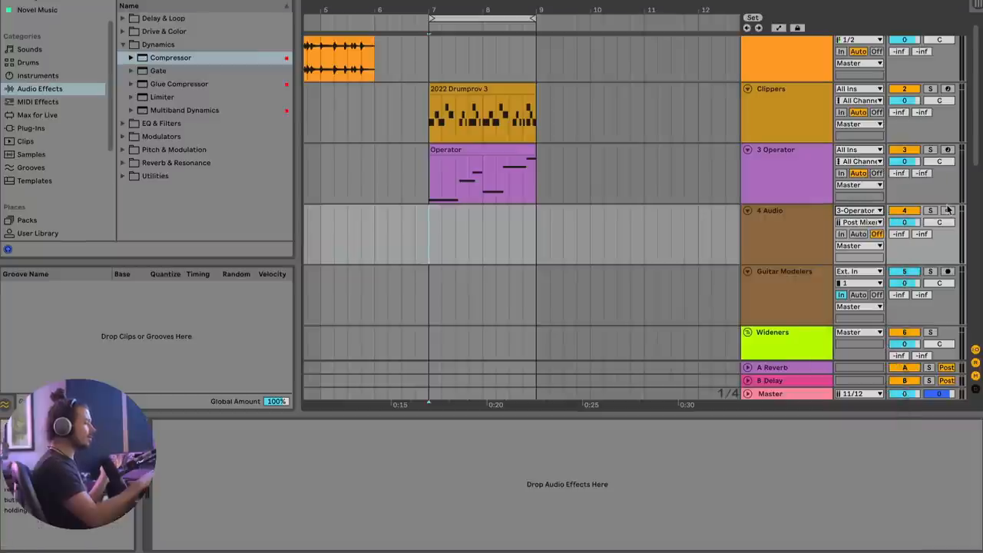
pyautogui.click(946, 212)
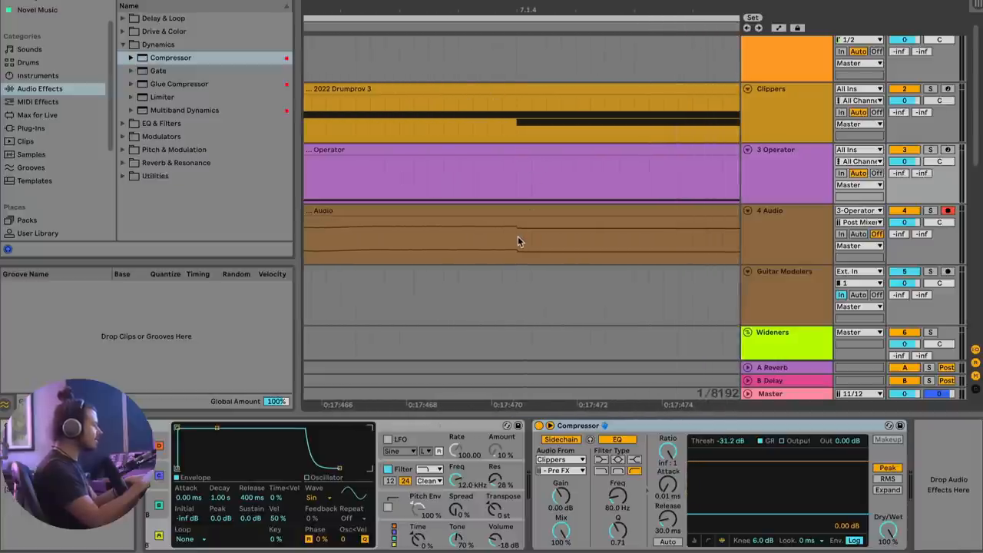
pyautogui.moveTo(516, 253)
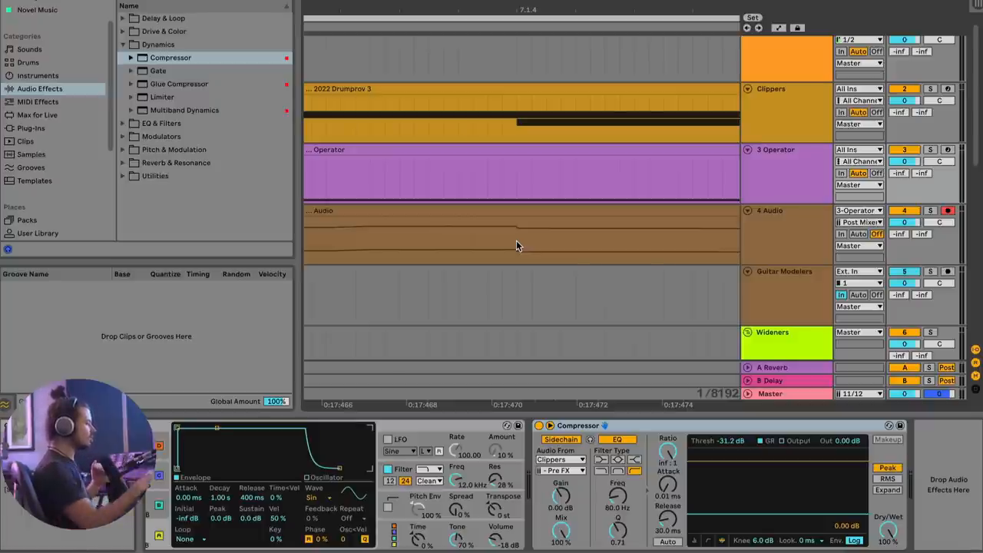
pyautogui.moveTo(515, 255)
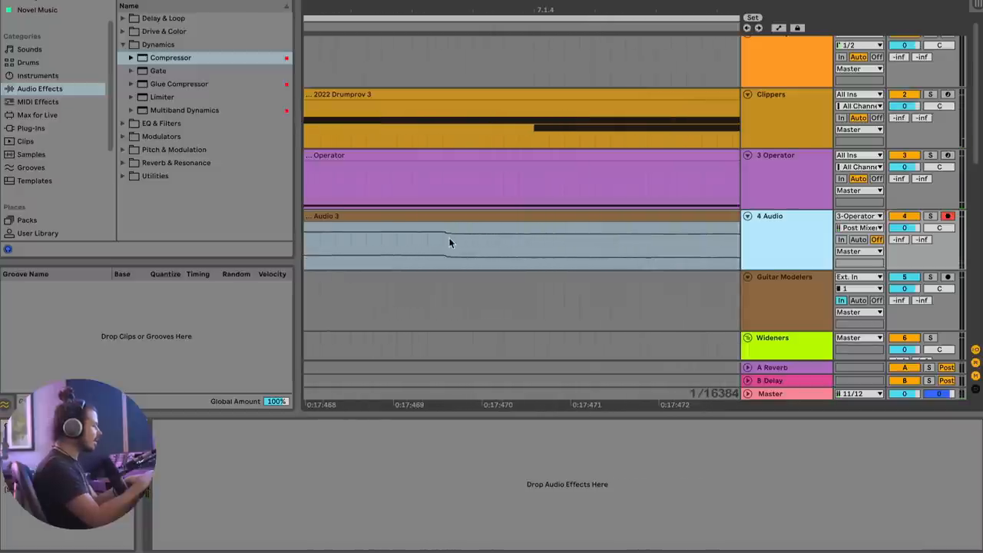
pyautogui.moveTo(455, 239)
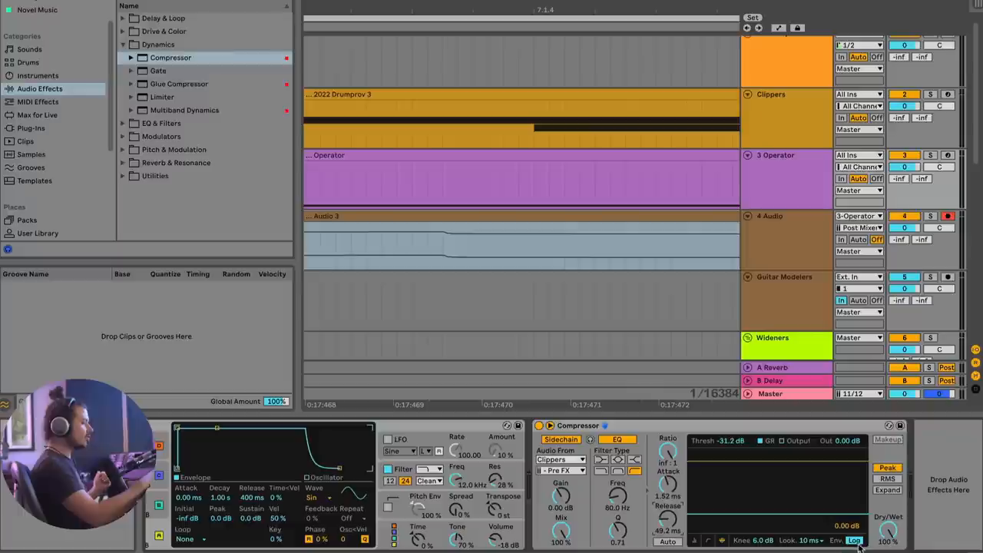
# Set the sidechained Compressor's lookahead to 10 ms beside the recorded Audio 2 clip.
pyautogui.click(863, 541)
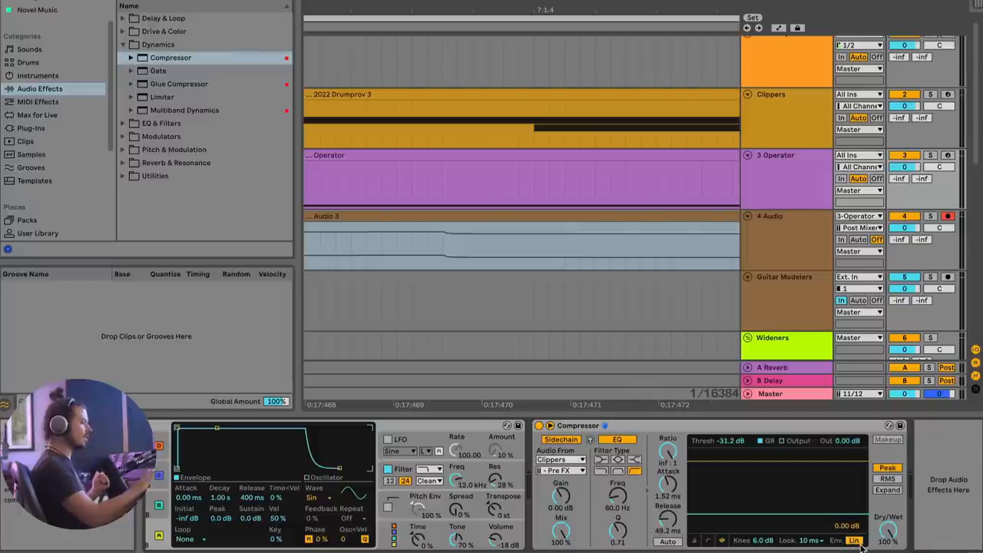
# Set the Compressor's Look(ahead) on the Operator track to 10 ms.
pyautogui.click(866, 540)
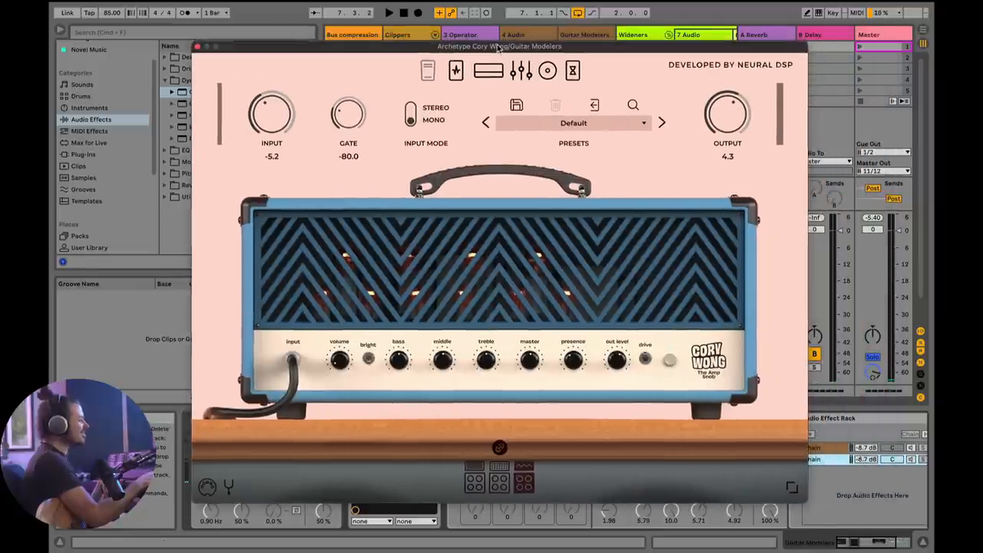
pyautogui.moveTo(649, 307)
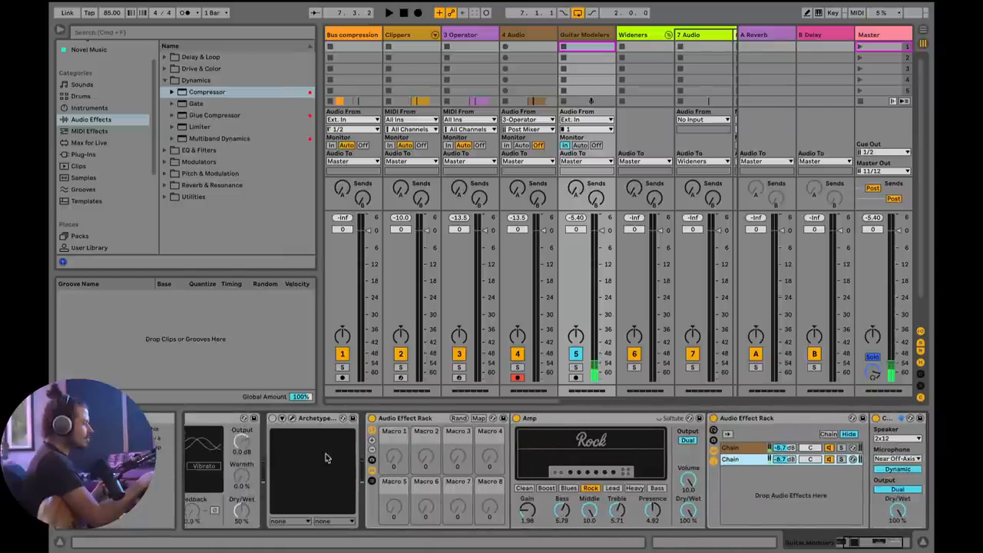
pyautogui.click(317, 418)
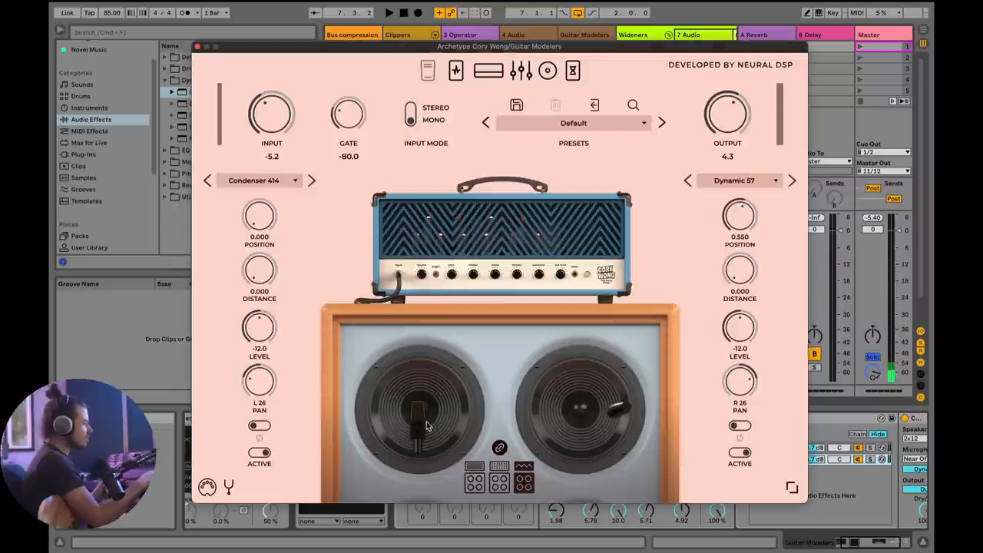
pyautogui.moveTo(407, 405)
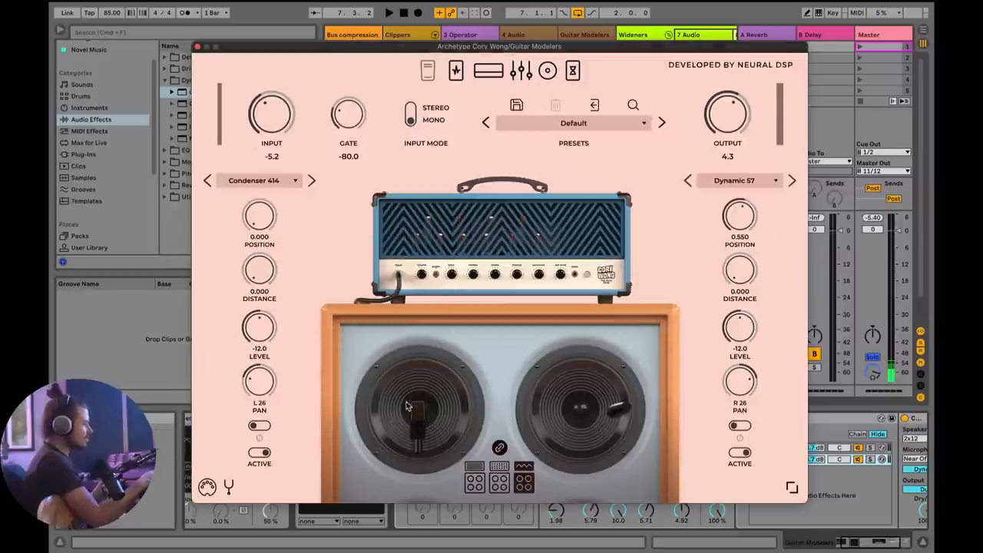
pyautogui.moveTo(614, 392)
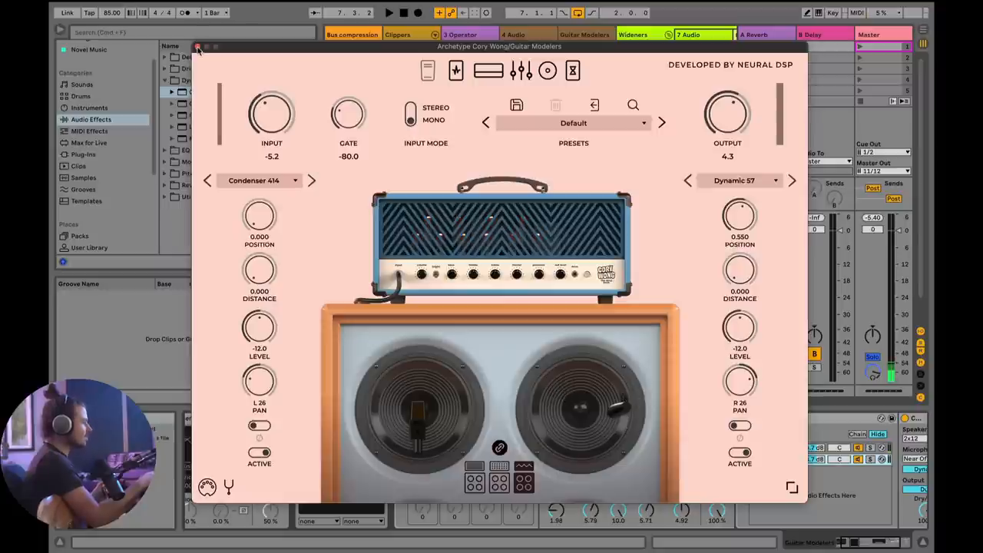
pyautogui.click(199, 46)
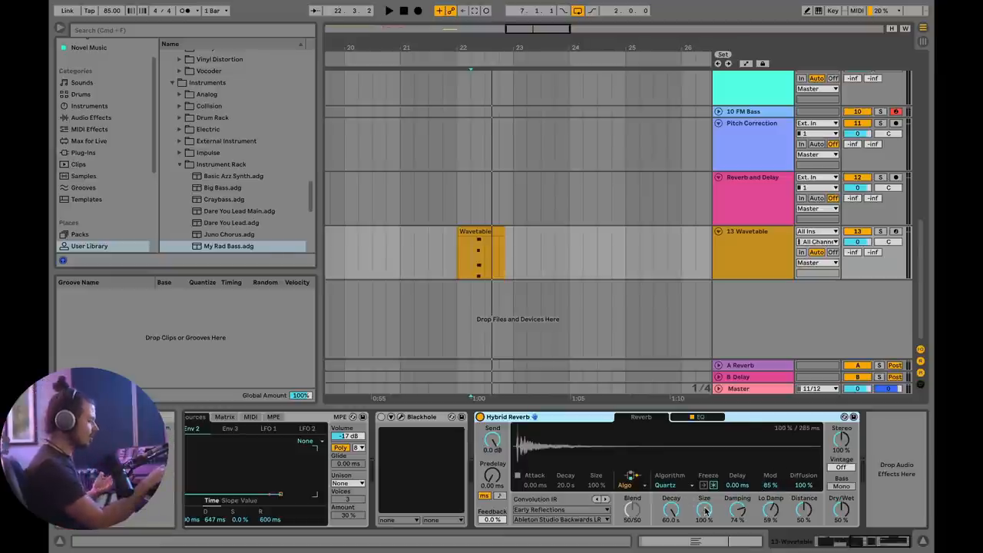
pyautogui.moveTo(661, 390)
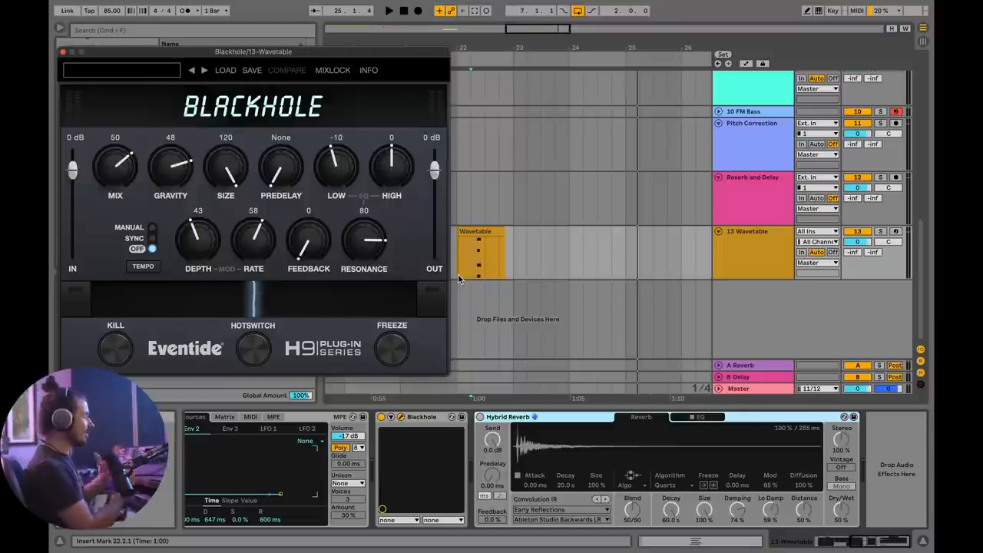
pyautogui.click(387, 14)
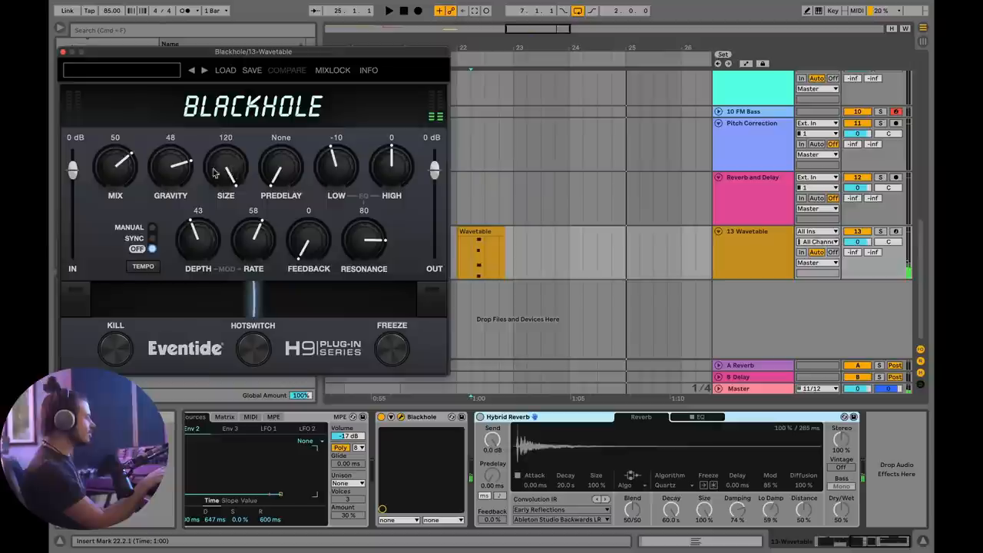
pyautogui.moveTo(224, 169)
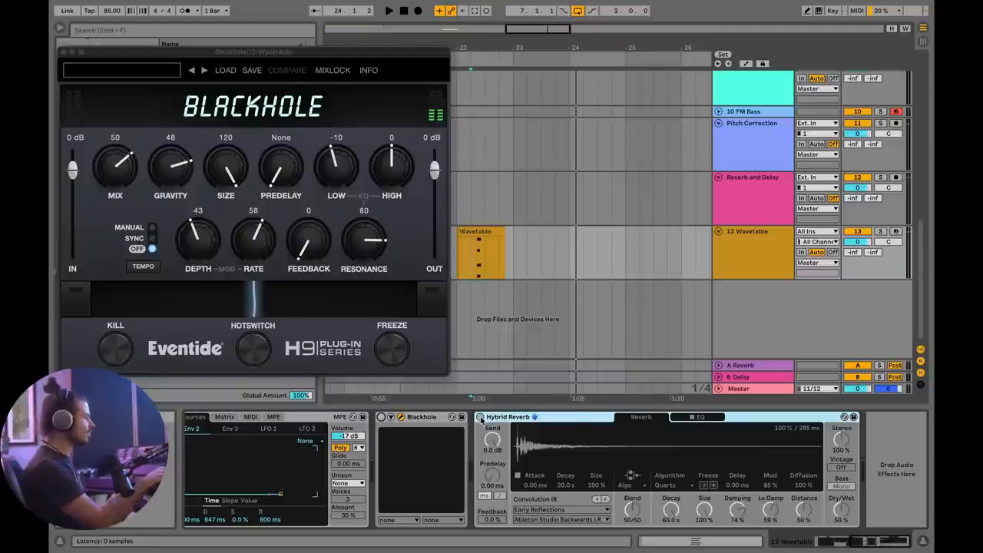
# Engage Blackhole's Freeze to hold the reverb tail on the Wavetable sound.
pyautogui.click(697, 418)
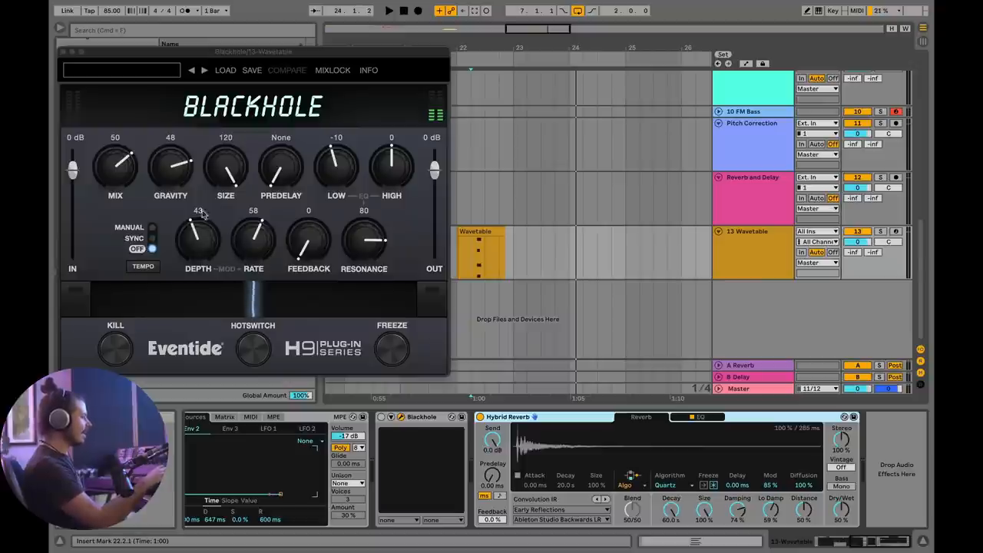
pyautogui.moveTo(236, 244)
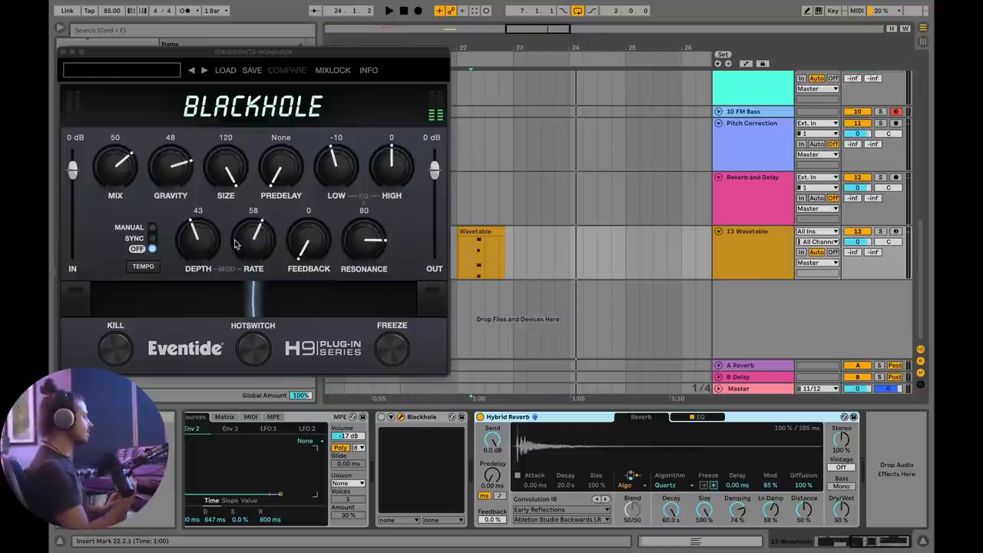
pyautogui.moveTo(280, 224)
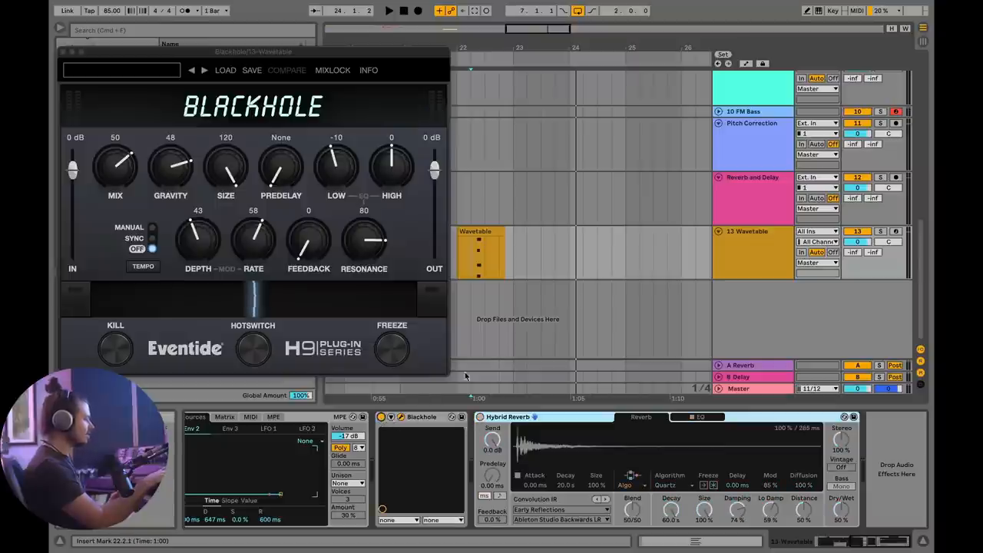
pyautogui.click(392, 347)
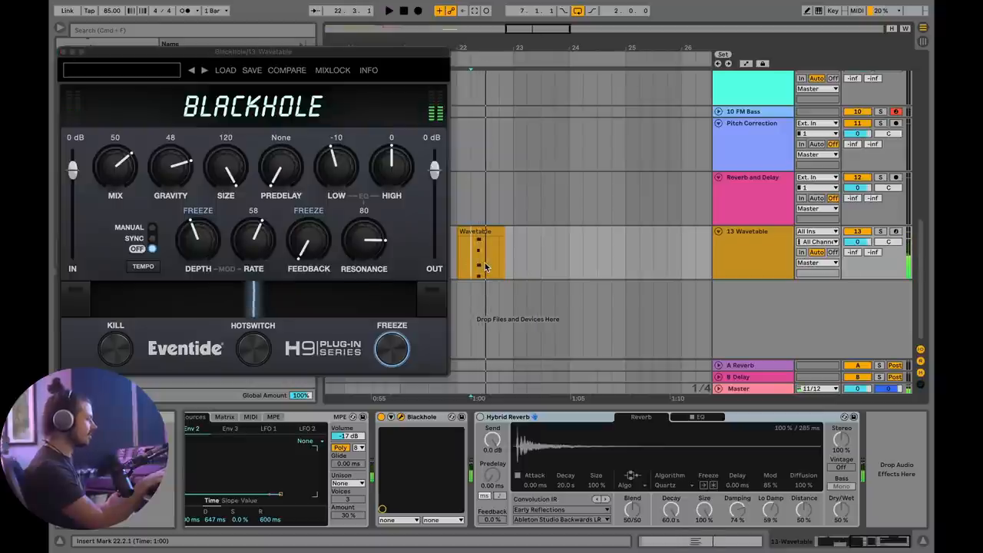
# Turn Blackhole's Freeze off again and reveal Wavetable's oscillator and filter controls.
pyautogui.click(387, 11)
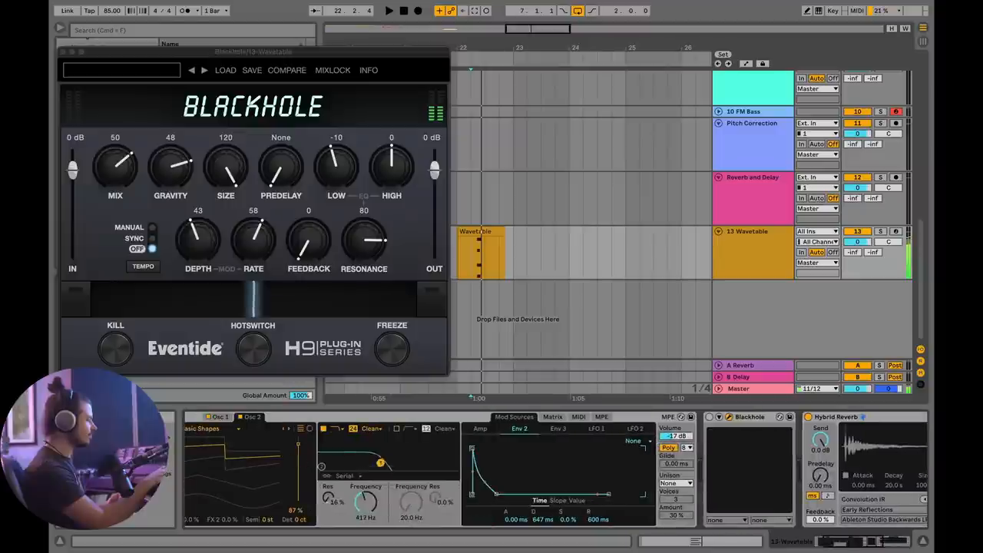
# Return to Hybrid Reverb on the Wavetable track and list its Algorithm choices.
pyautogui.moveTo(381, 464); pyautogui.dragTo(375, 455)
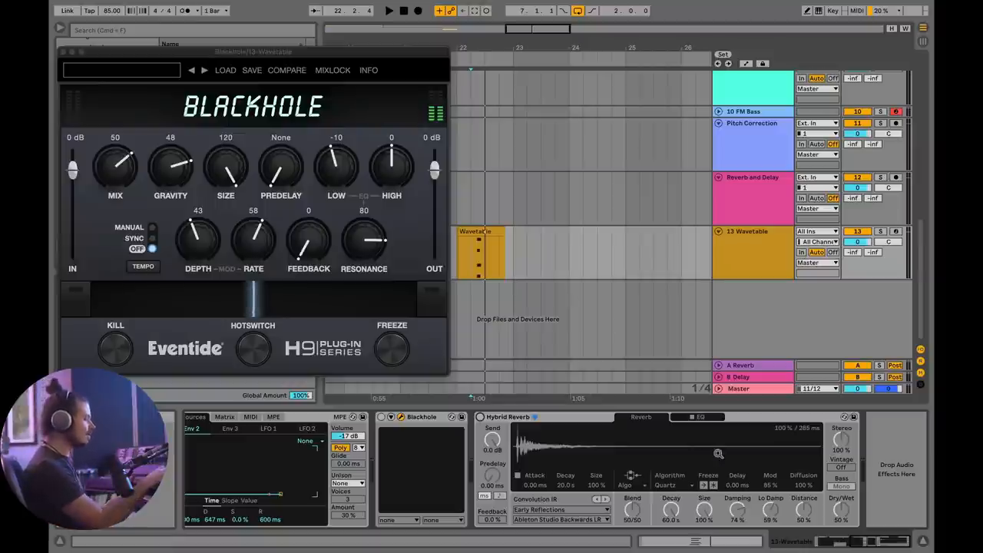
pyautogui.click(670, 483)
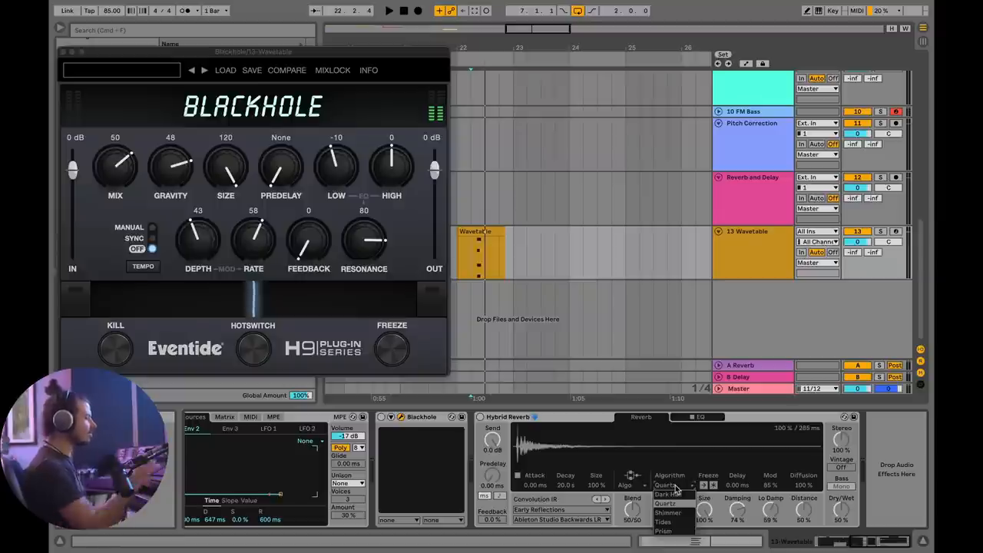